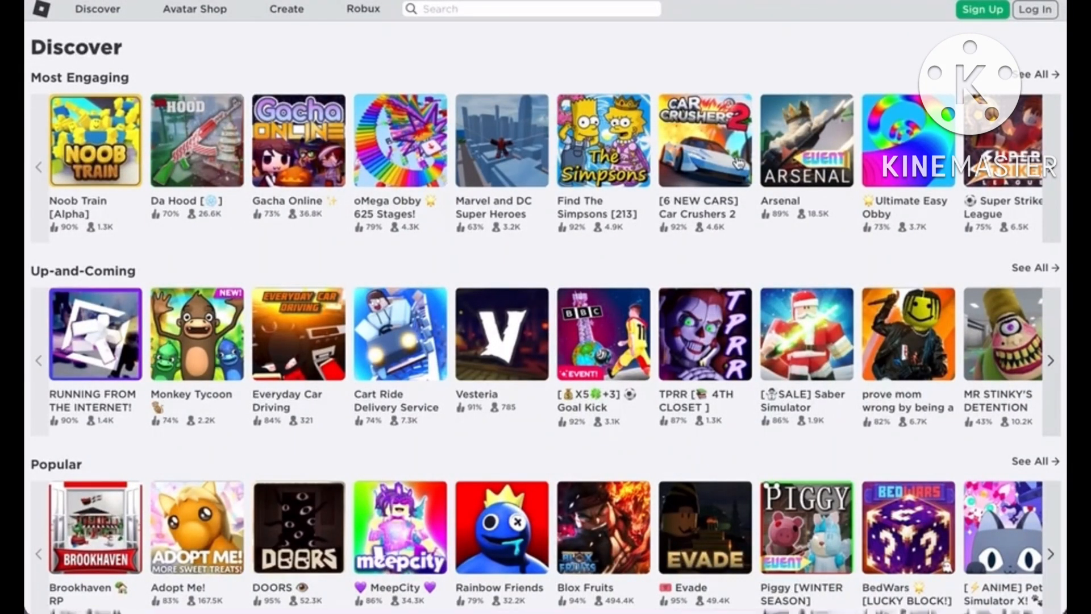
Step: Open the Da Hood tile under Most Engaging on the Discover page
{"action": "left_click", "coordinate": [197, 140]}
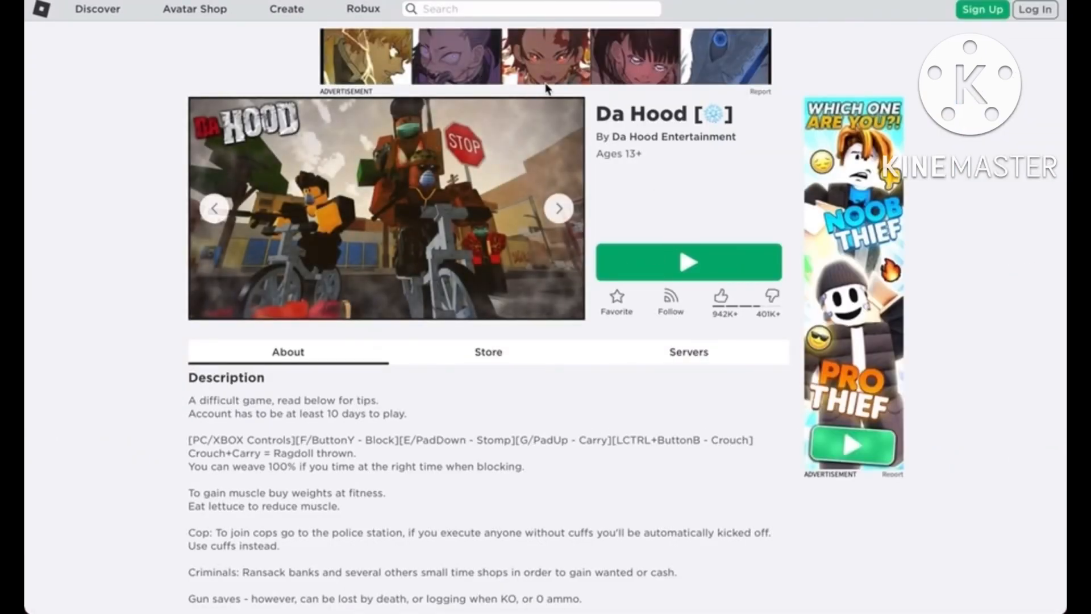
Step: Inspect Element on the Da Hood page to open Web Inspector
{"action": "right_click", "coordinate": [709, 261]}
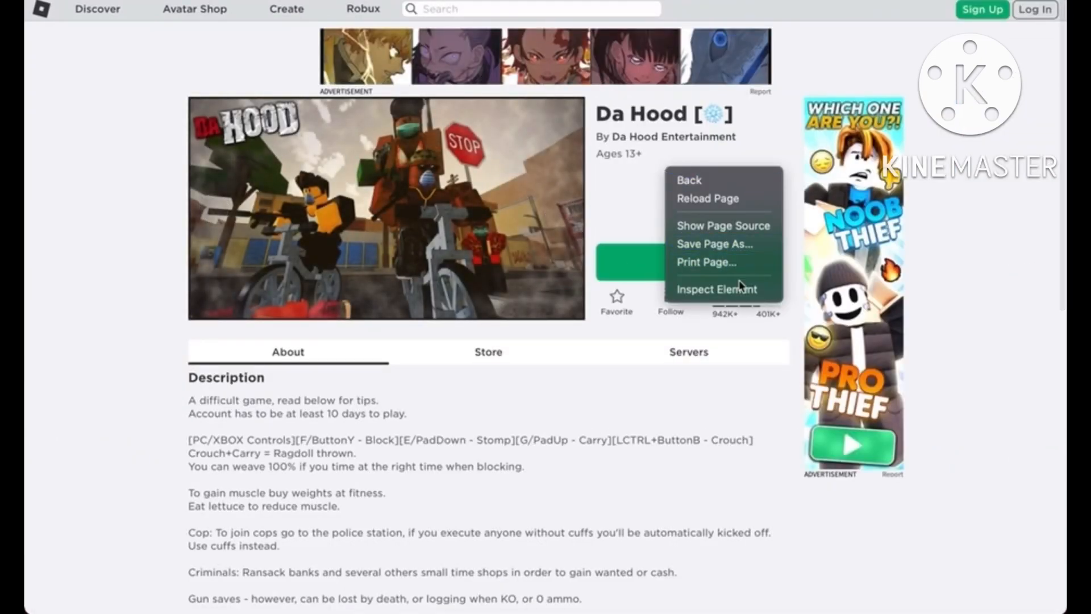
{"action": "mouse_move", "coordinate": [704, 341]}
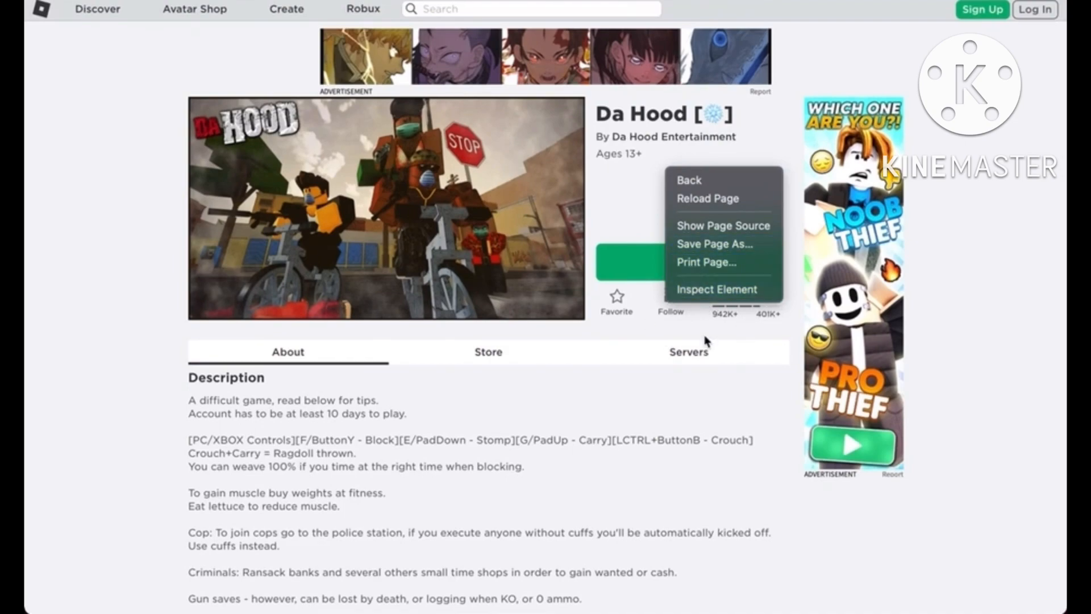
{"action": "mouse_move", "coordinate": [704, 357]}
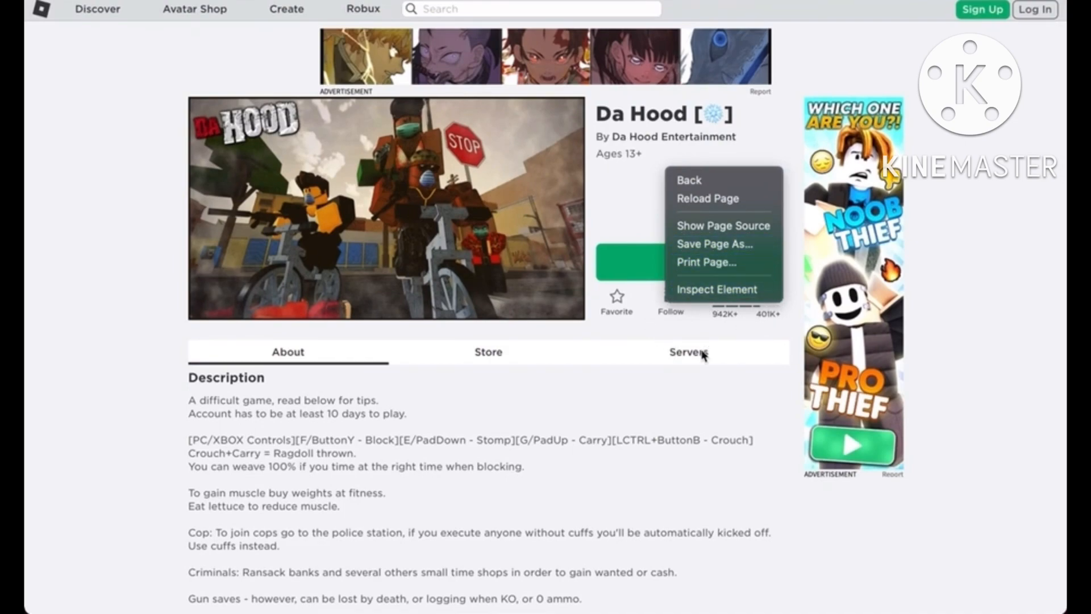
{"action": "left_click", "coordinate": [716, 289]}
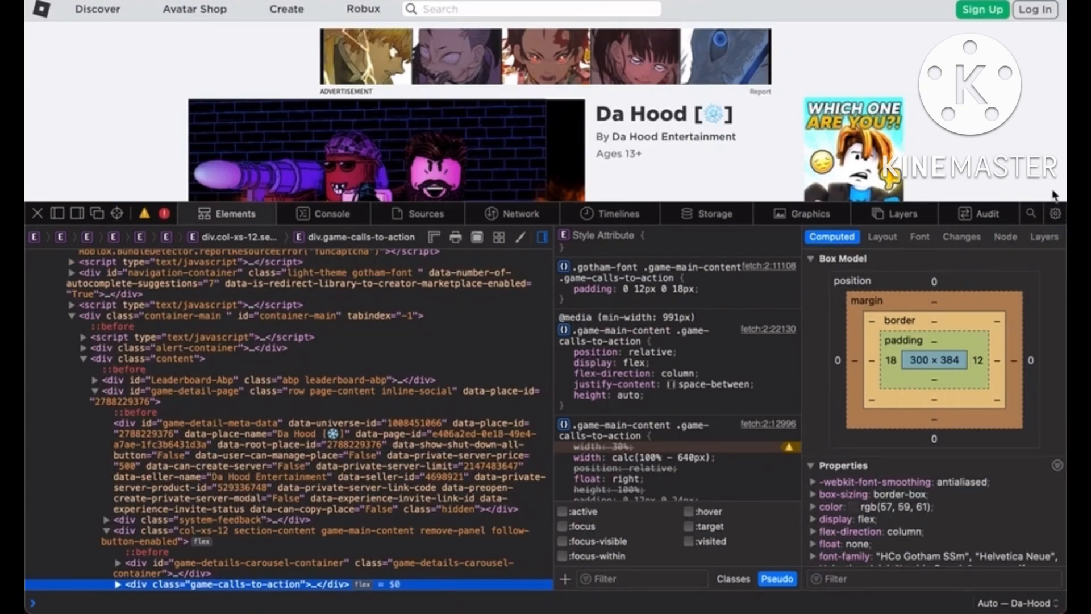
Step: Search page resources for data-universe-id=" and open the first Da Hood result
{"action": "left_click", "coordinate": [1030, 213]}
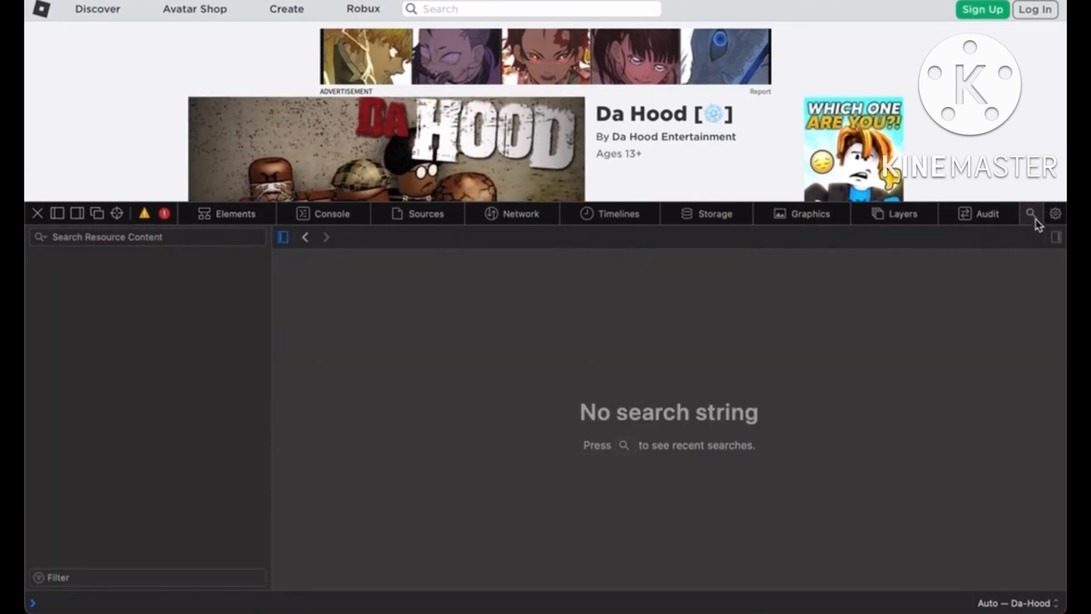
{"action": "mouse_move", "coordinate": [84, 242]}
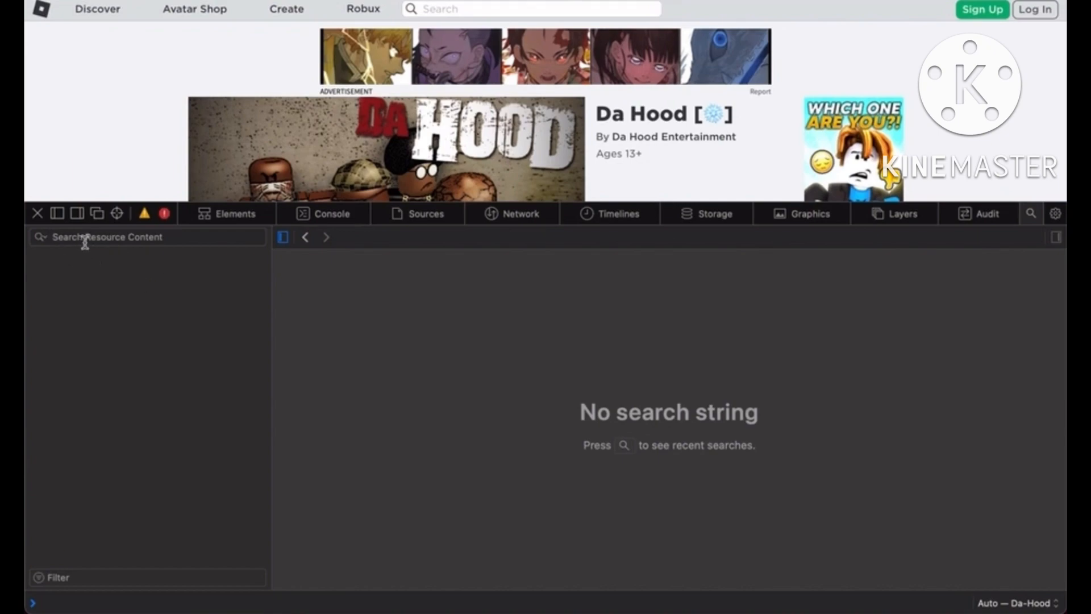
{"action": "type", "text": "data-universe-id=\""}
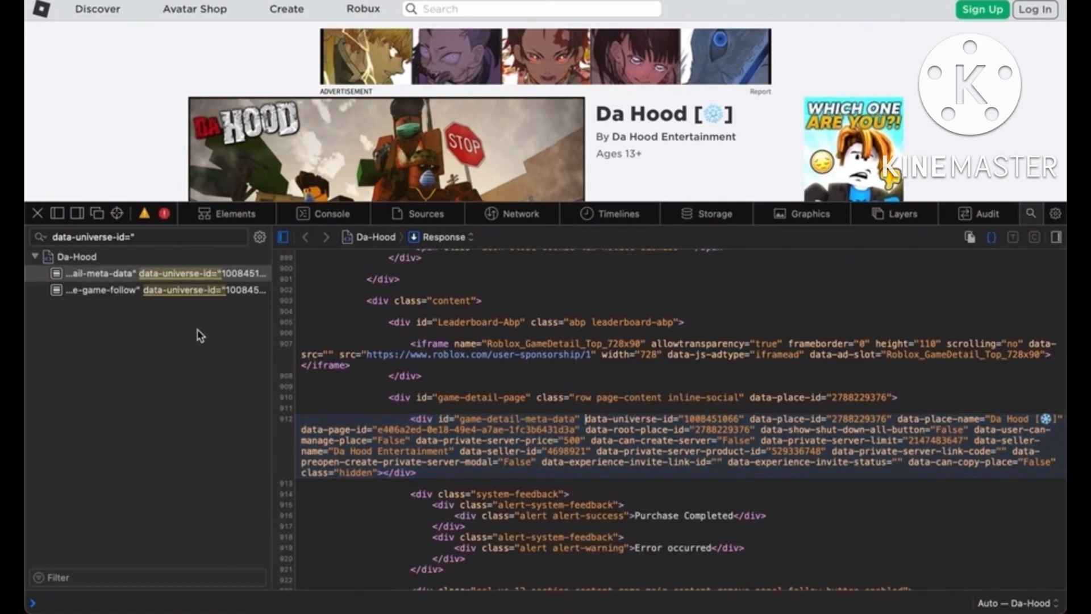
{"action": "left_click", "coordinate": [167, 290]}
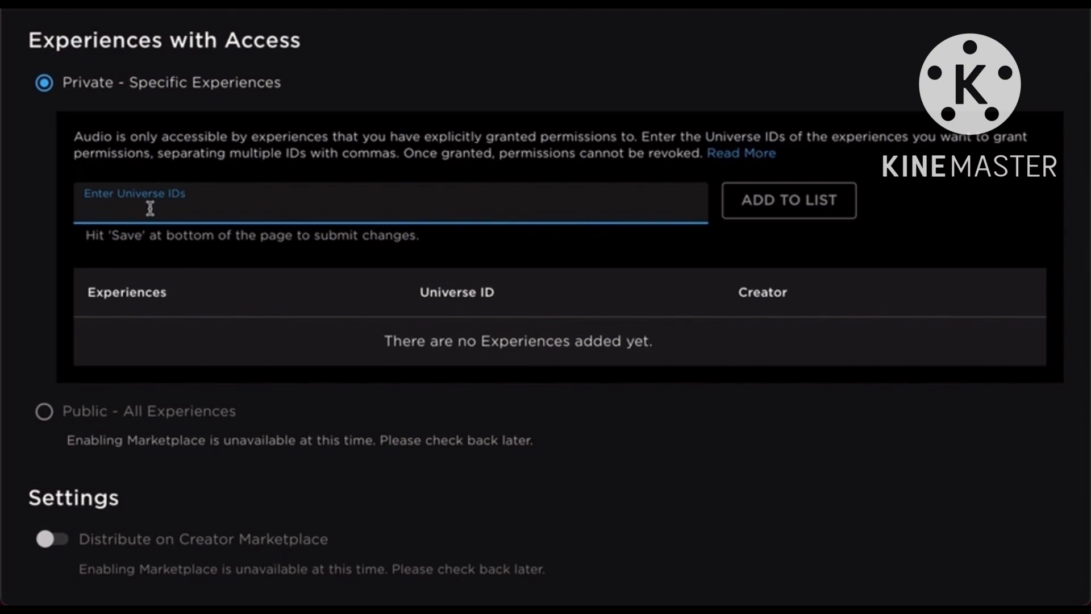
{"action": "type", "text": "1008451066"}
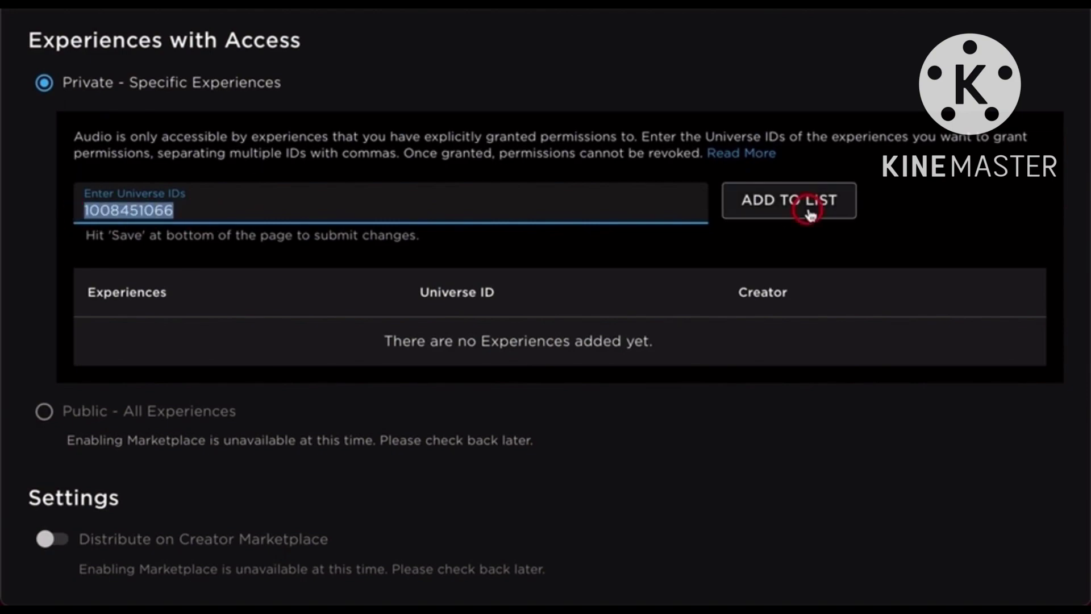